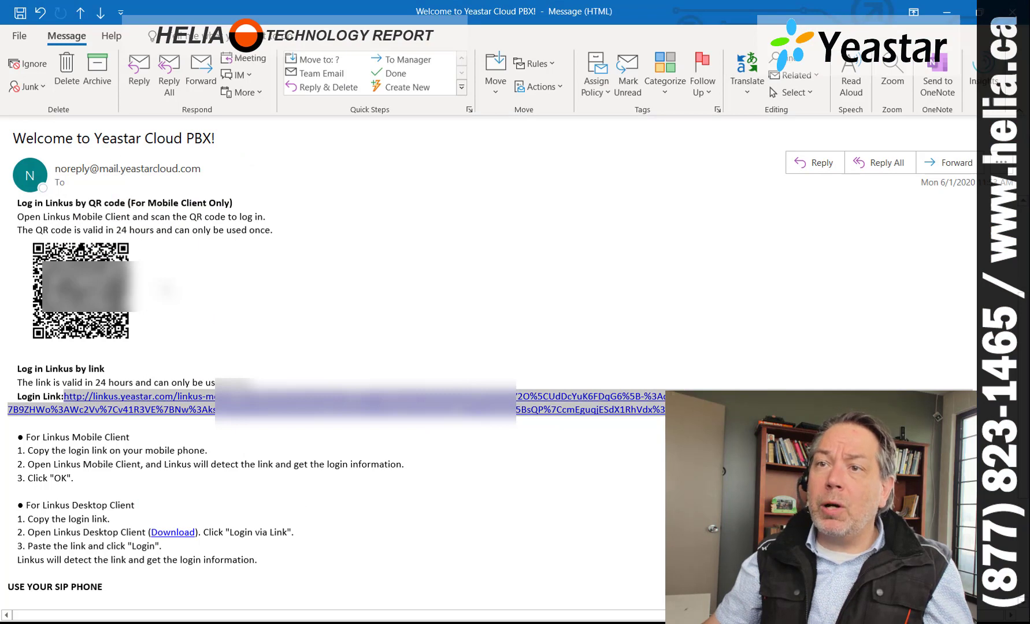
{"action": "mouse_move", "coordinate": [566, 386]}
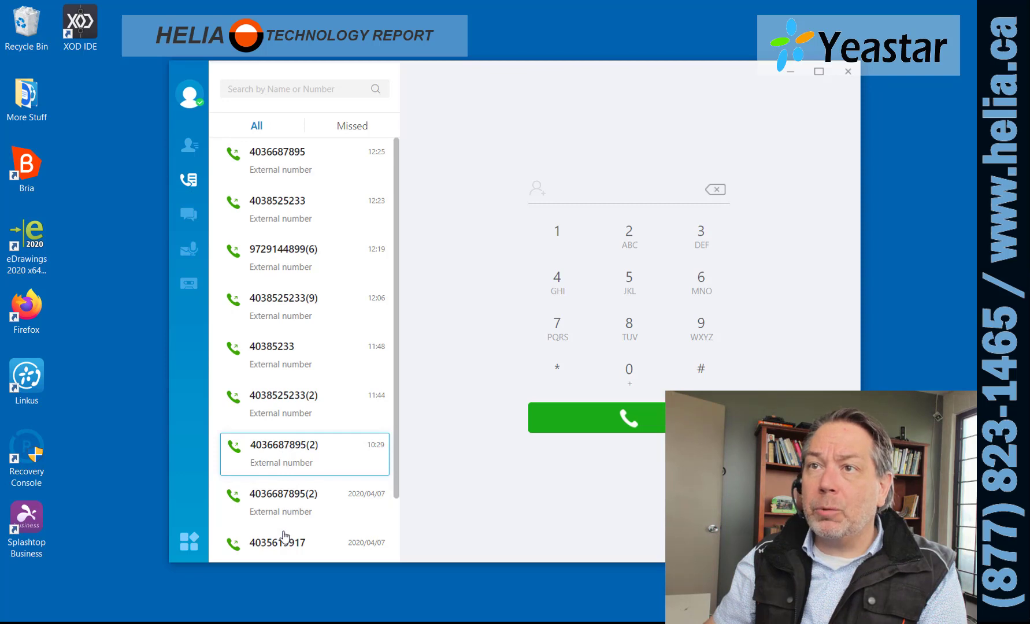
- View the empty chat section, then the voicemail section with no unread messages
{"action": "left_click", "coordinate": [188, 217]}
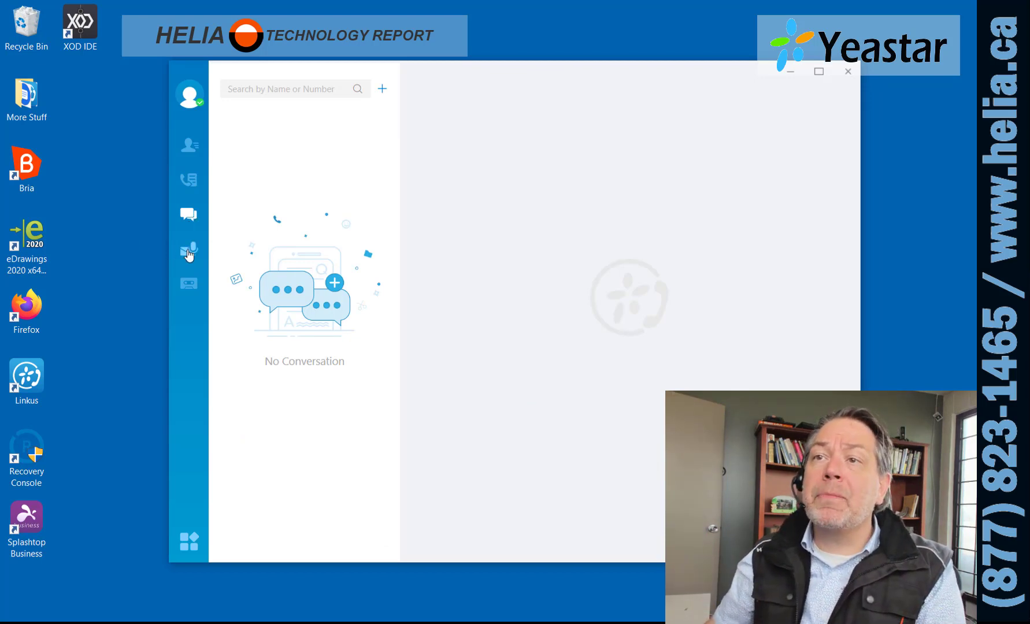
{"action": "left_click", "coordinate": [189, 251]}
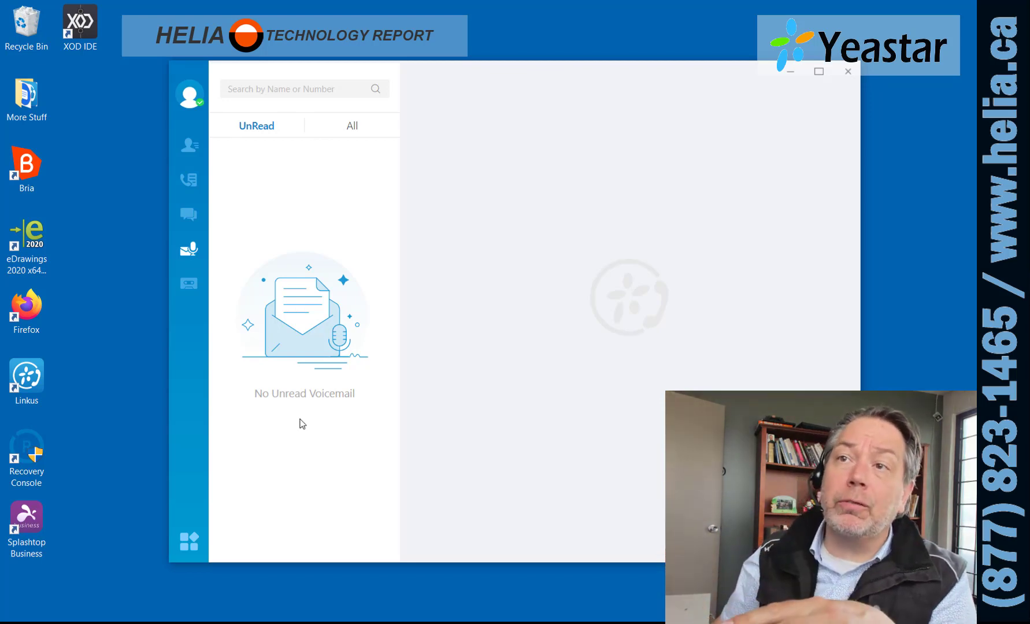
- Open the Recordings section, which lists no call recordings
{"action": "left_click", "coordinate": [189, 283]}
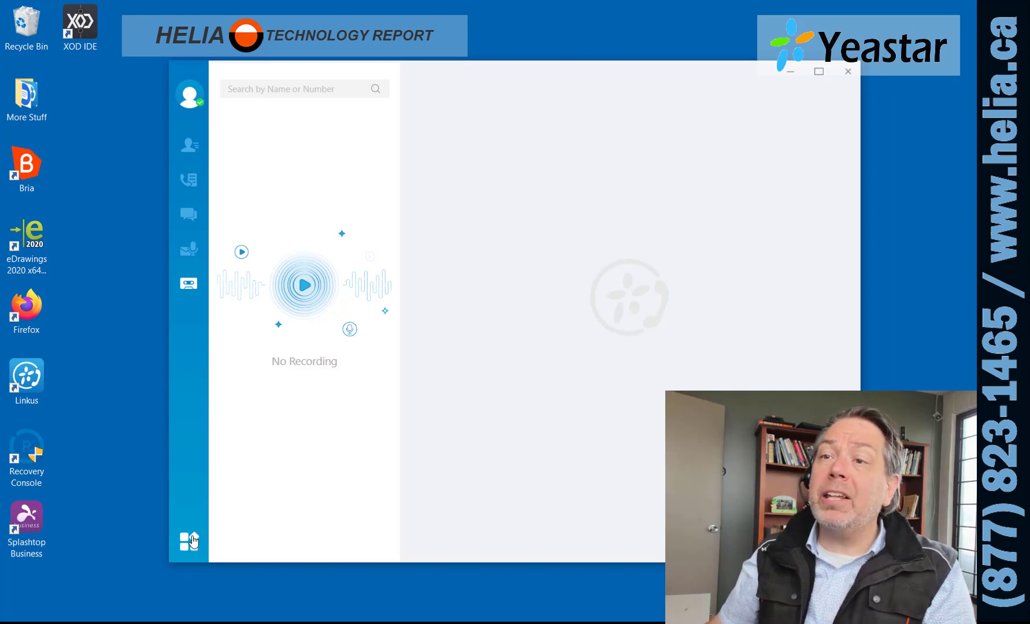
- Review the more-options menu (Settings, CRM Integration, Help, About, Logout), then return to Call Logs
{"action": "left_click", "coordinate": [189, 542]}
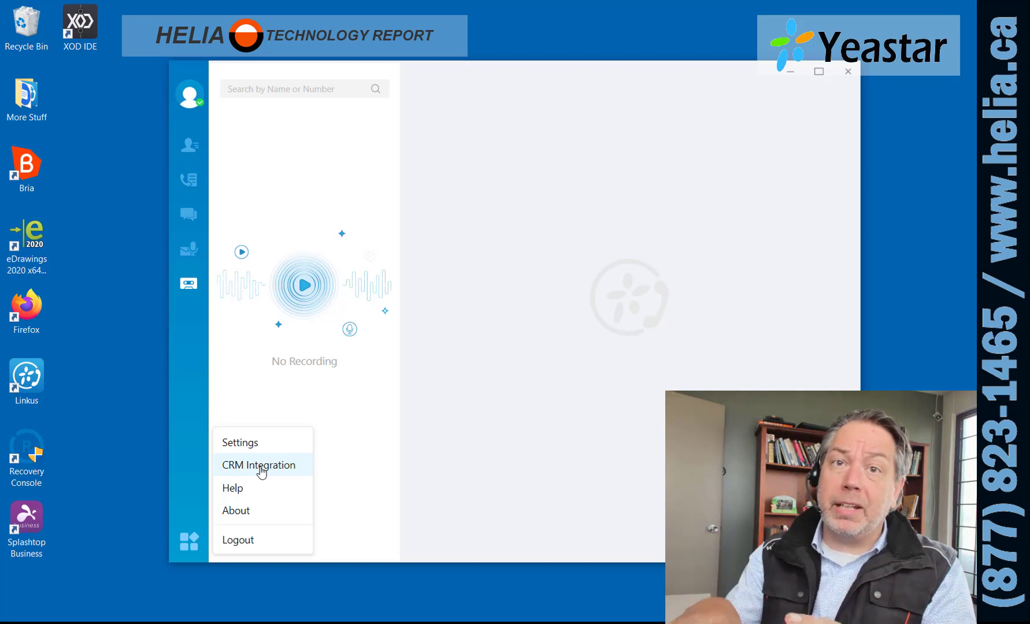
{"action": "mouse_move", "coordinate": [181, 57]}
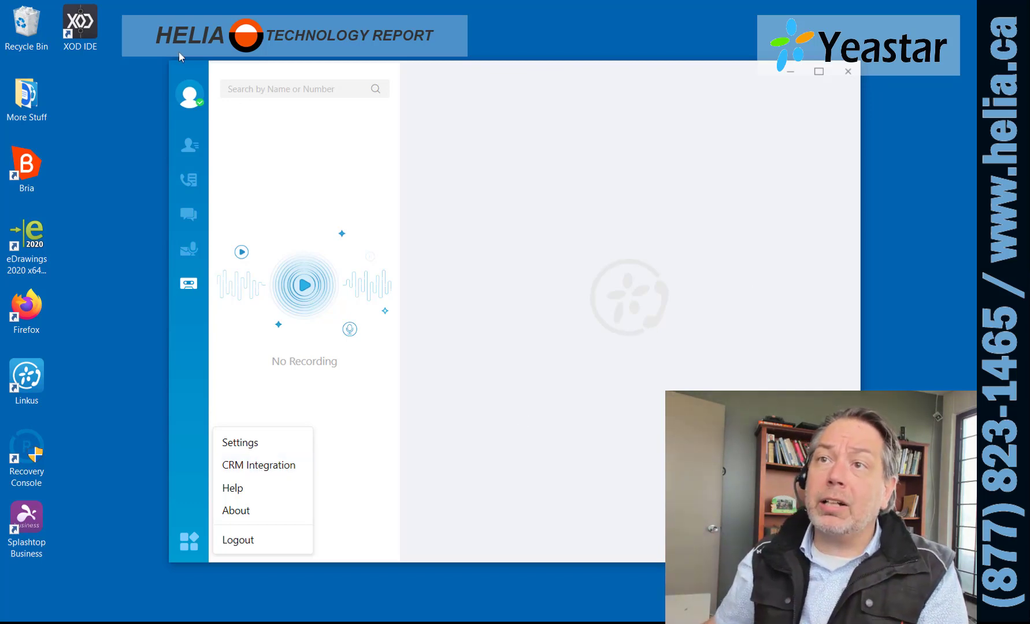
{"action": "left_click", "coordinate": [189, 180]}
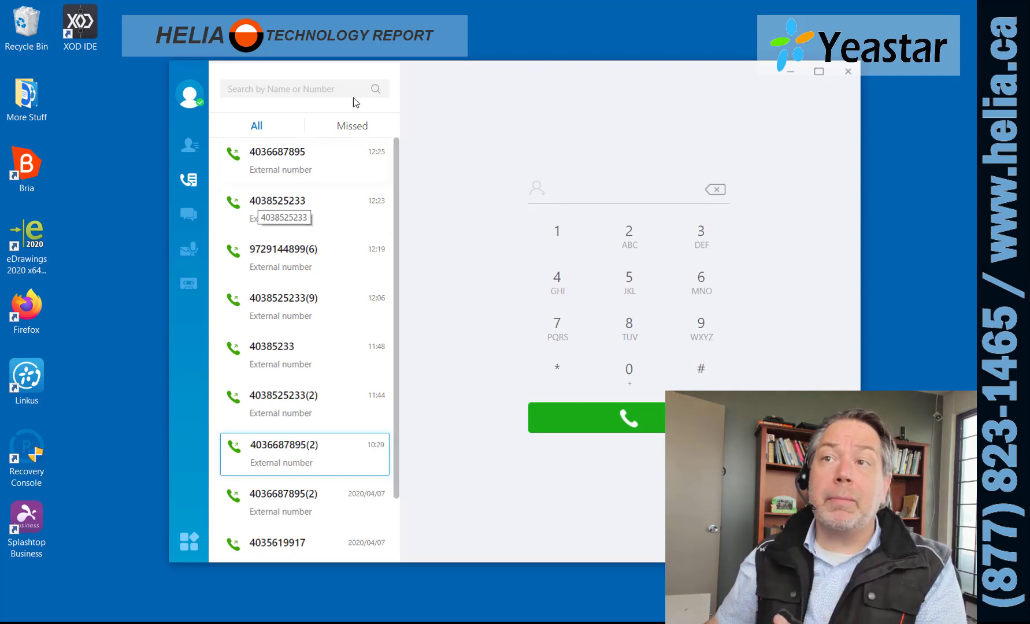
{"action": "mouse_move", "coordinate": [451, 267]}
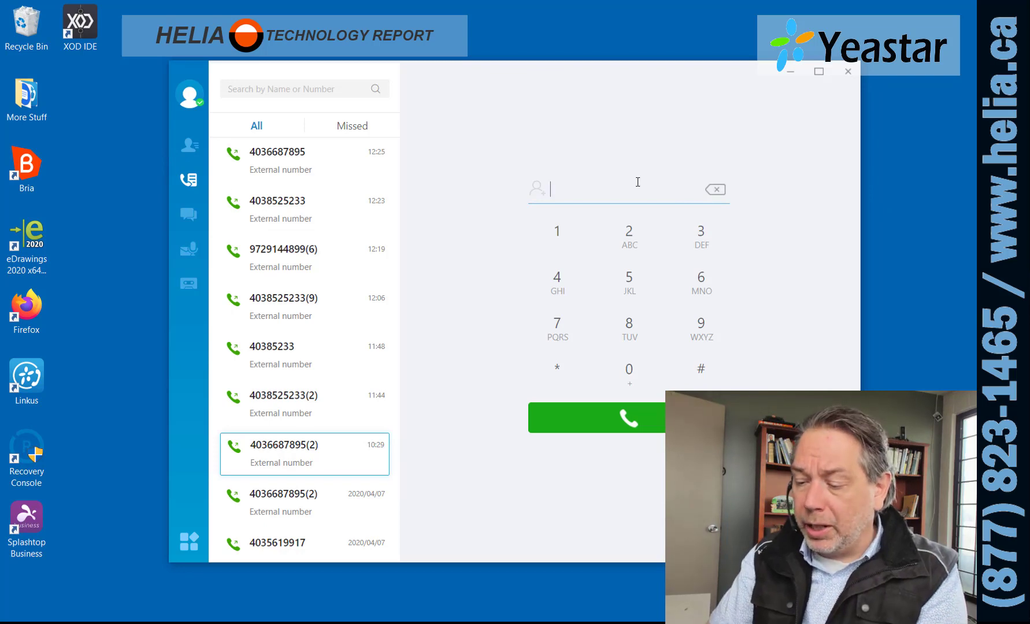
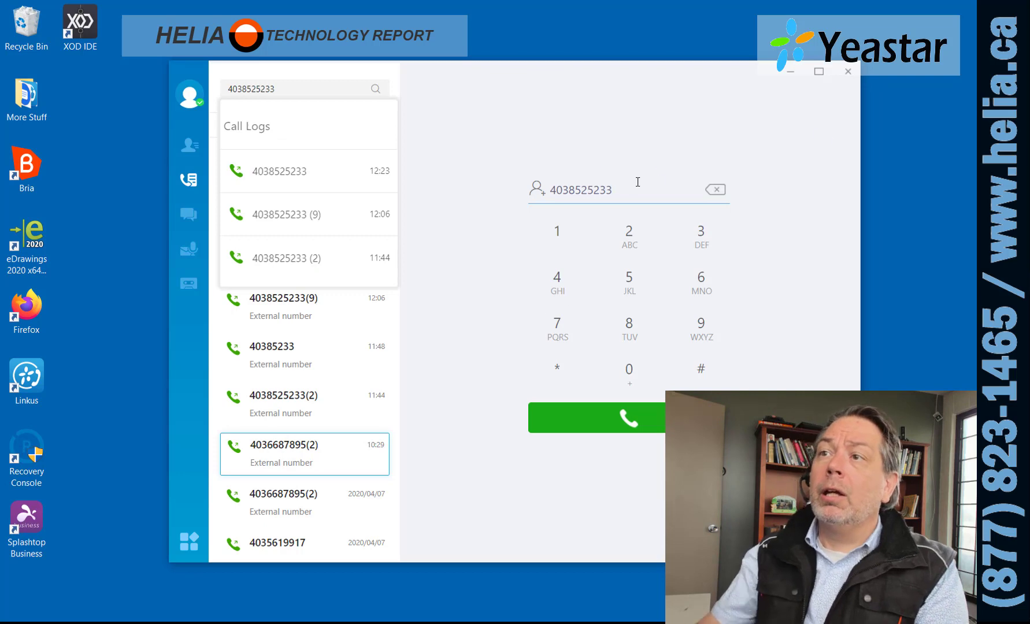
{"action": "left_click", "coordinate": [597, 418]}
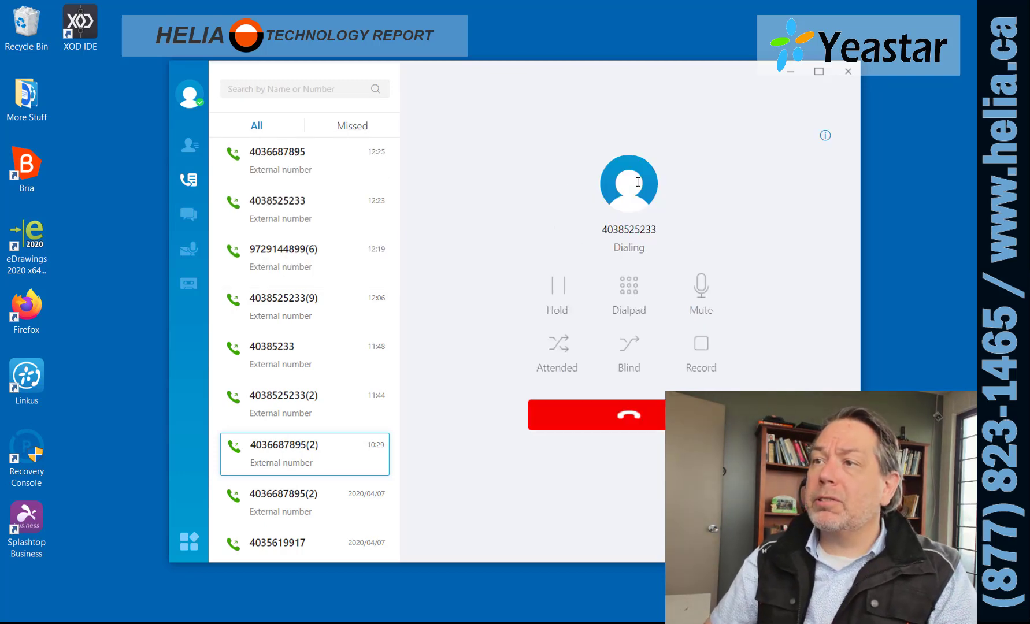